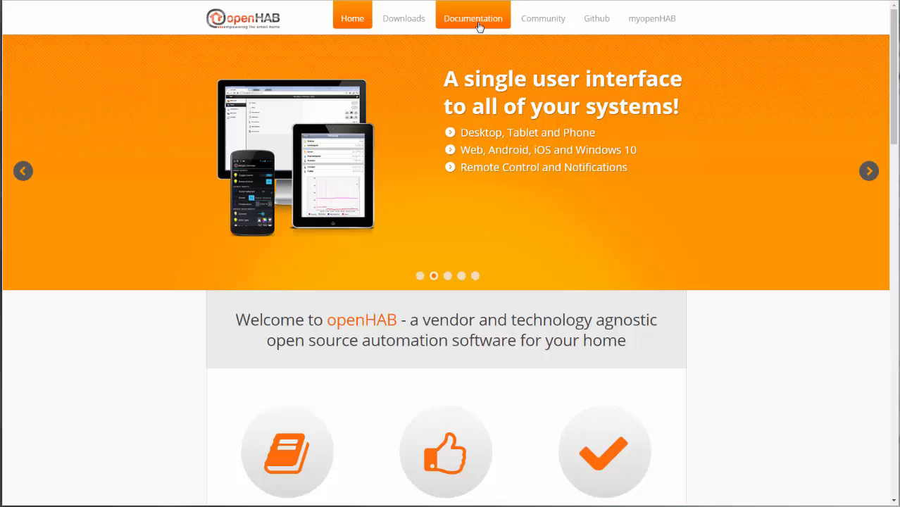
Go from the openHAB homepage through Documentation and User Manual to Installation.
left_click(473, 17)
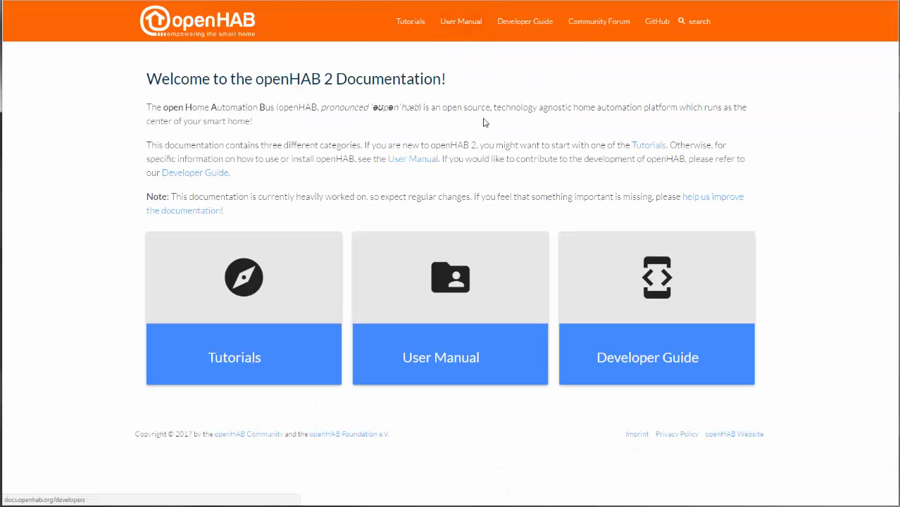
mouse_move(457, 23)
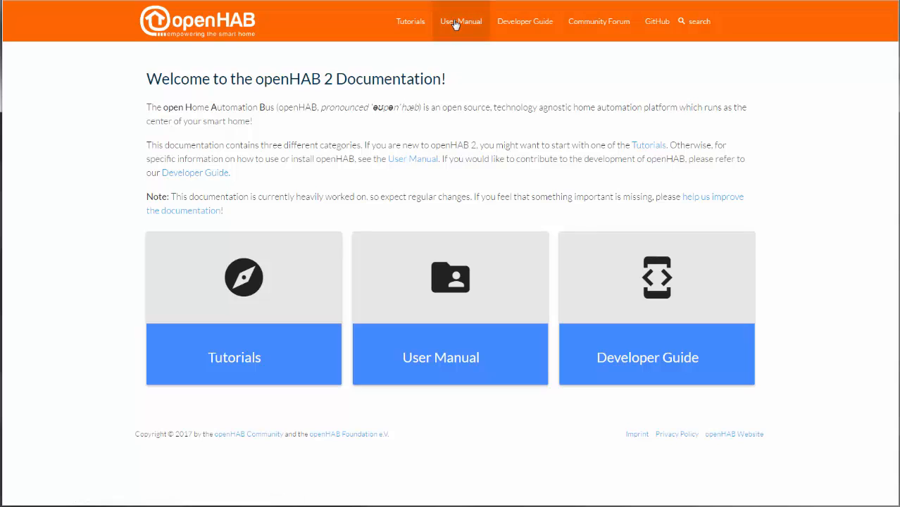
left_click(461, 21)
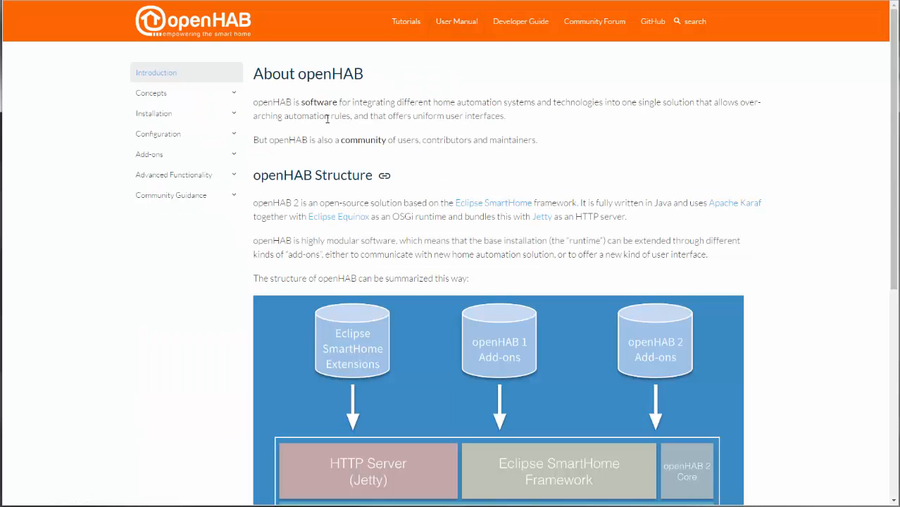
left_click(154, 112)
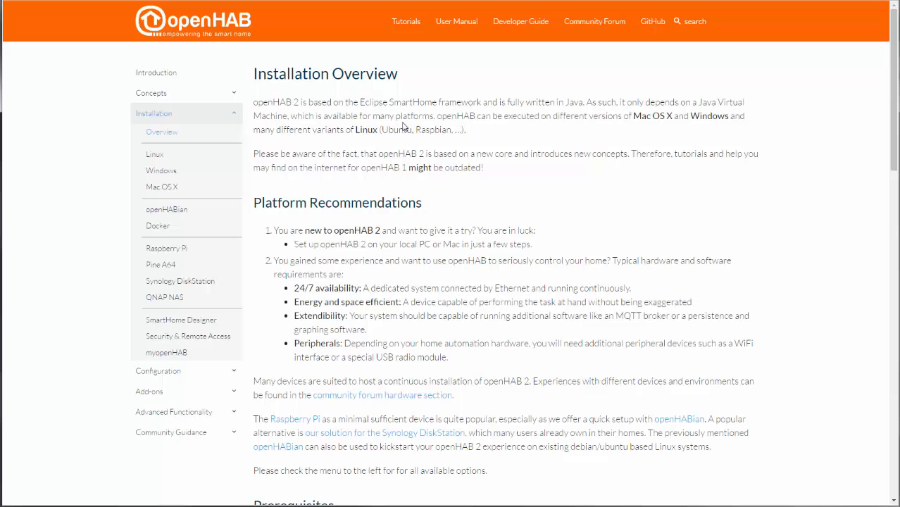
mouse_move(155, 156)
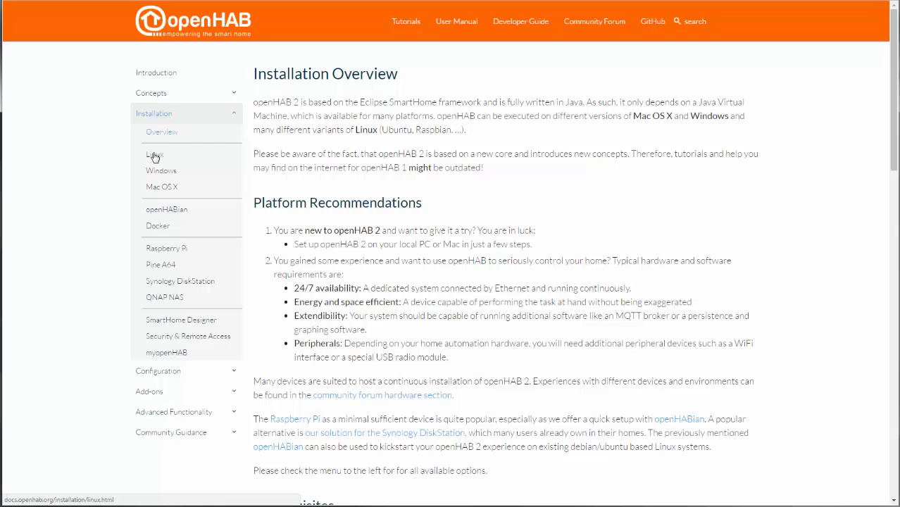
Open the Linux guide and scroll to the Package Repository Installation commands.
left_click(153, 154)
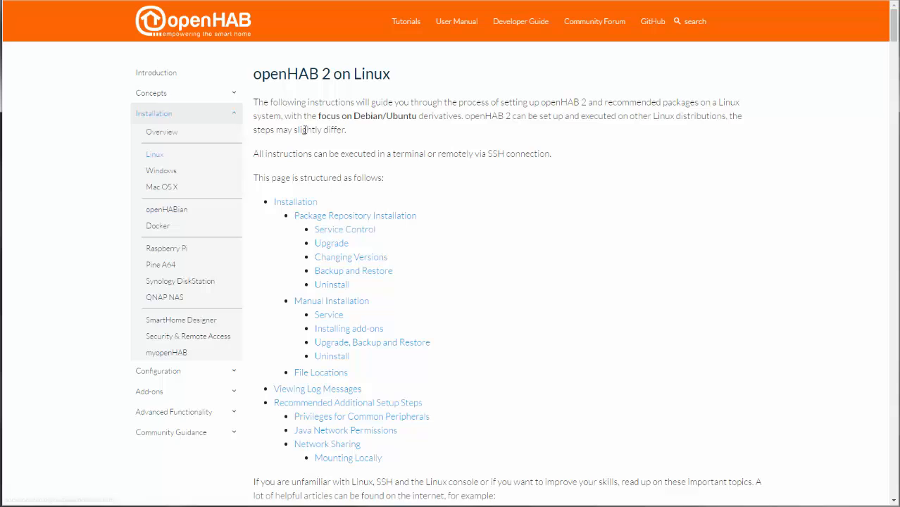
mouse_move(405, 121)
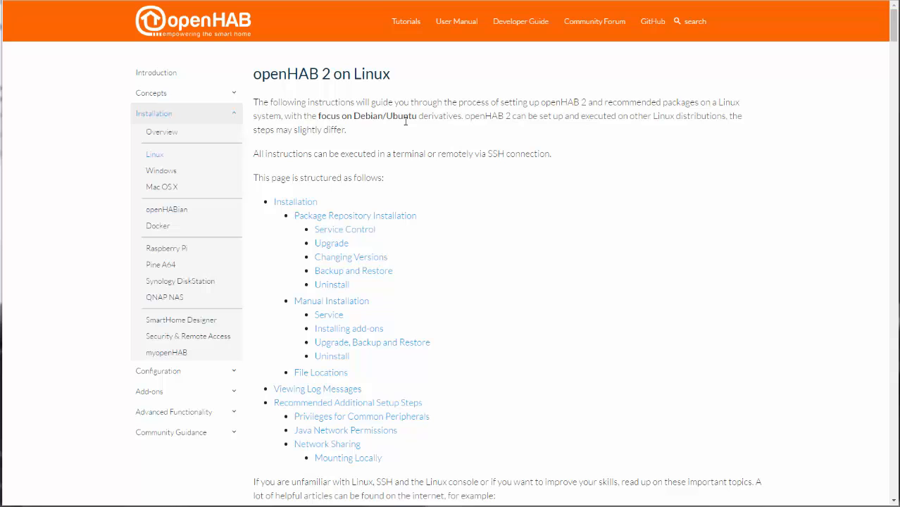
mouse_move(303, 205)
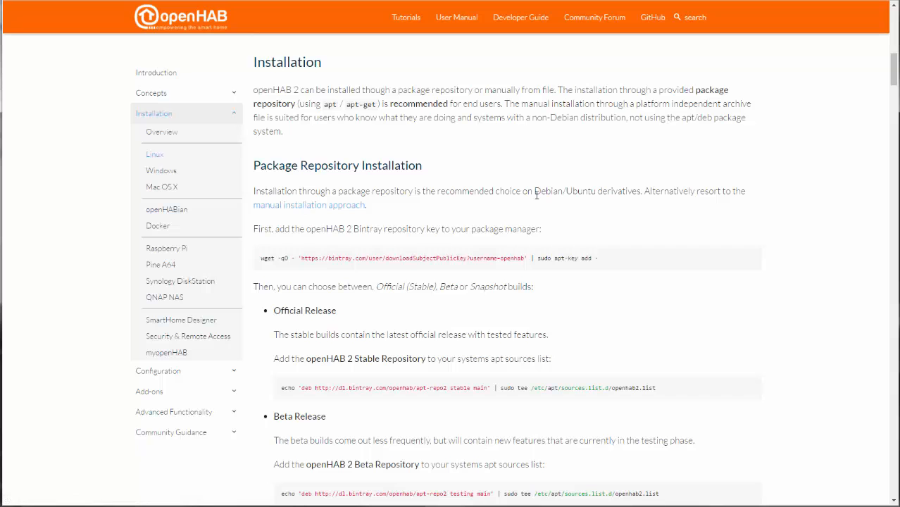
mouse_move(472, 151)
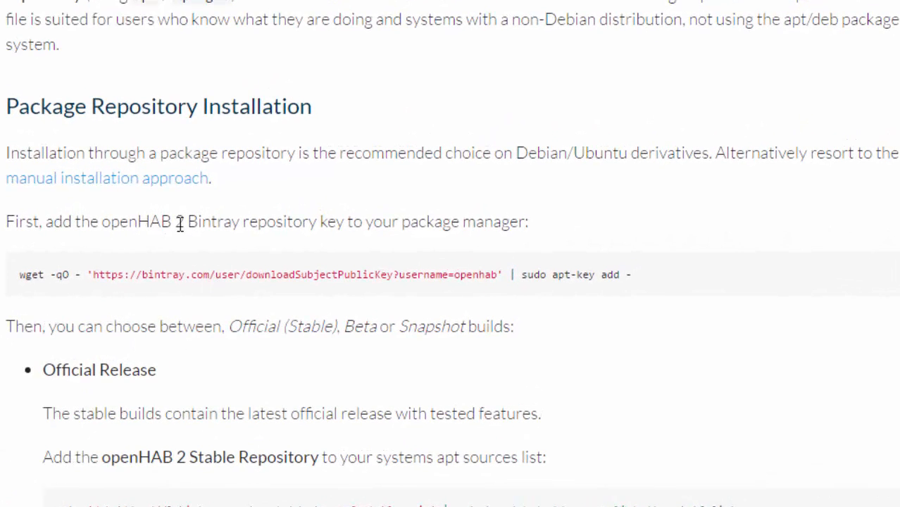
mouse_move(352, 233)
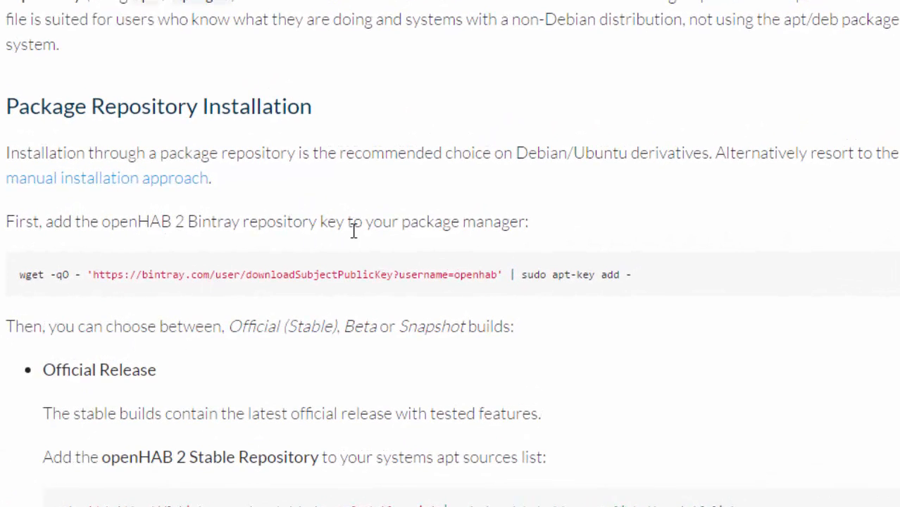
scroll("down", 3)
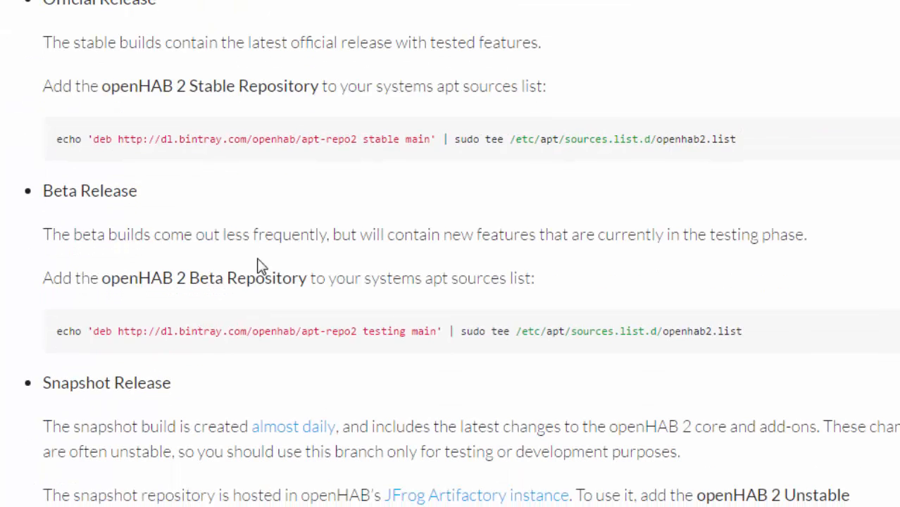
mouse_move(218, 86)
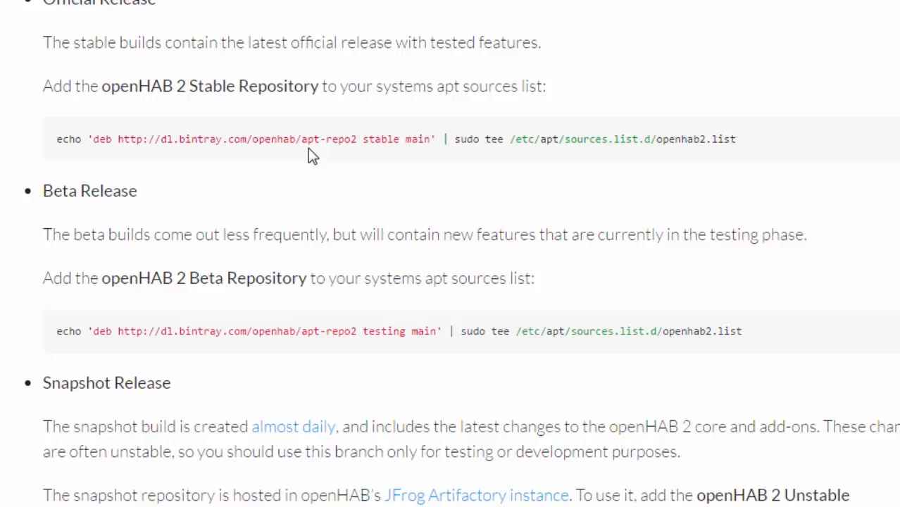
scroll("down", 3)
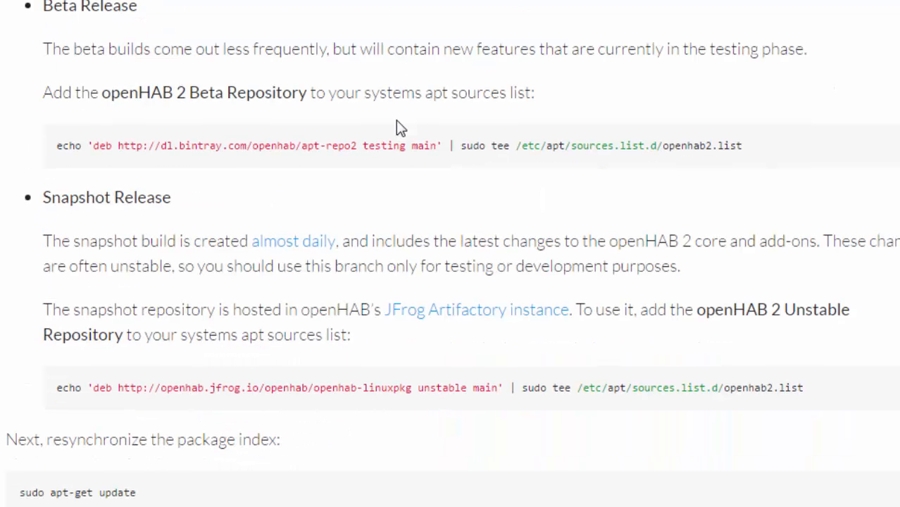
scroll("down", 3)
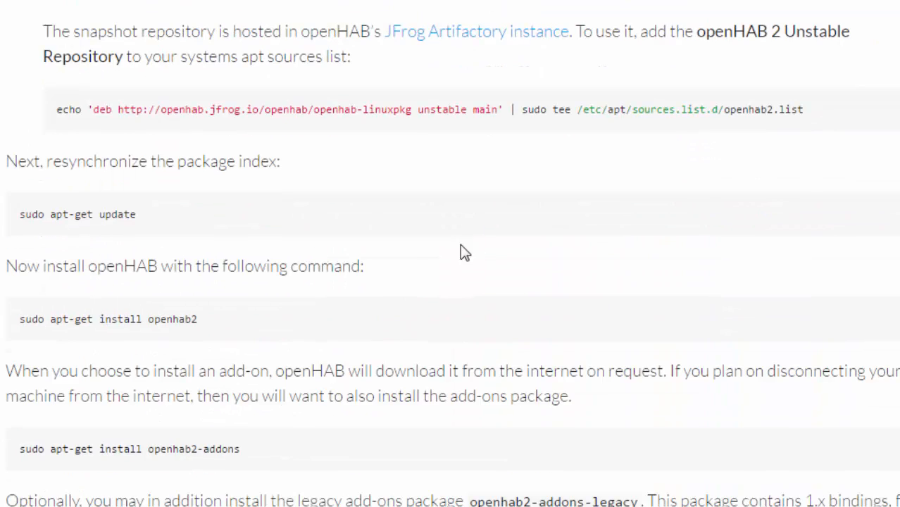
mouse_move(197, 233)
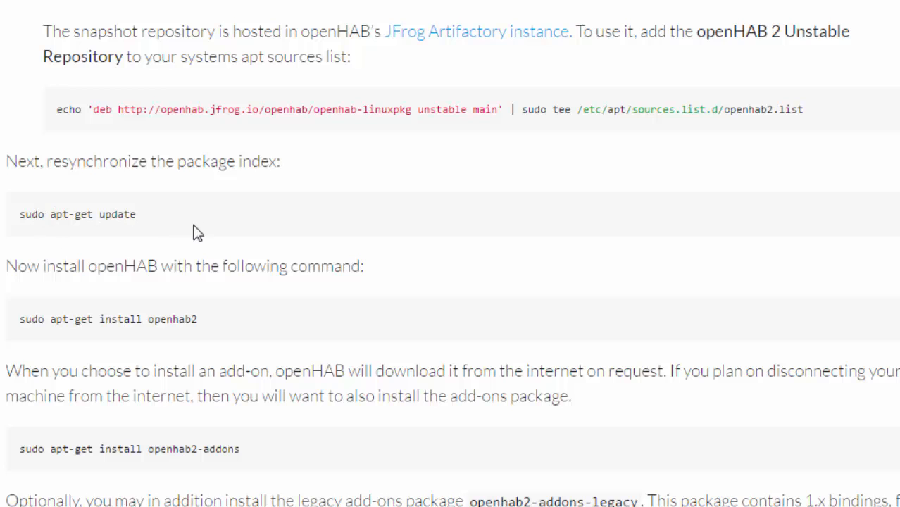
scroll("down", 3)
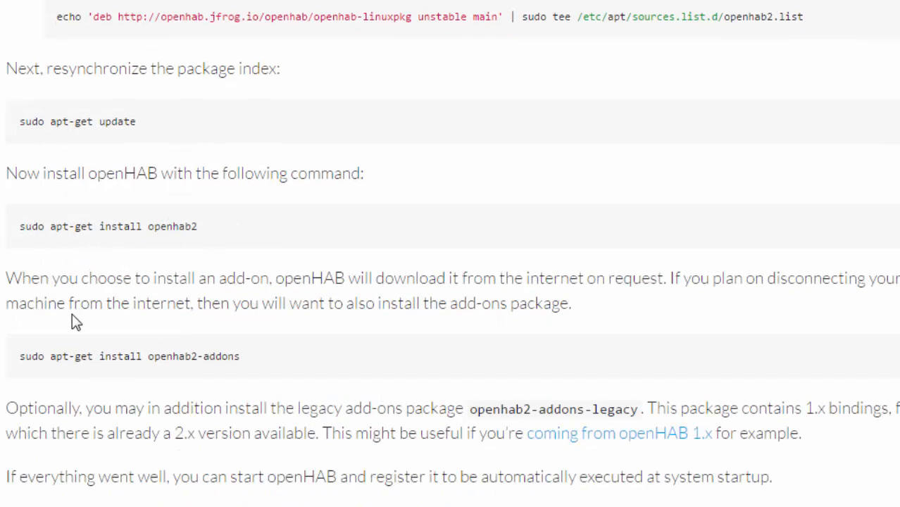
mouse_move(224, 359)
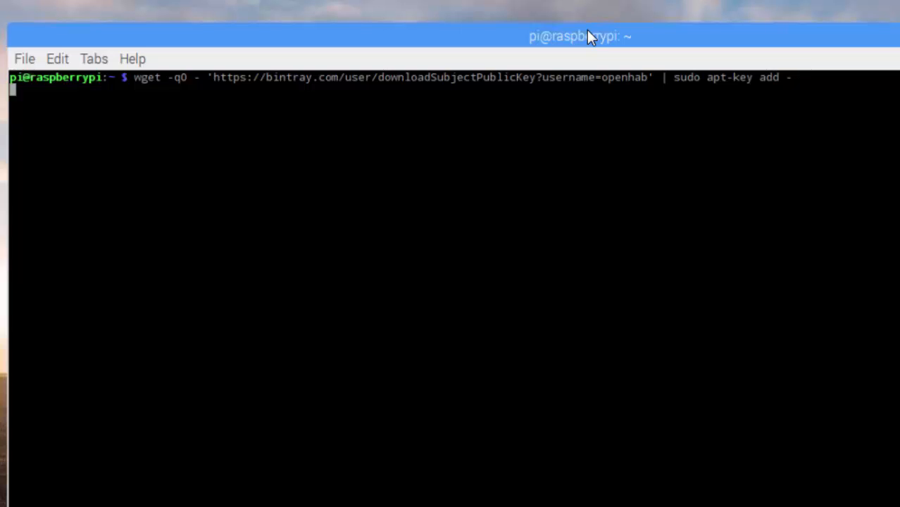
Import the openHAB repository key, then run sudo apt-get update.
key("Return")
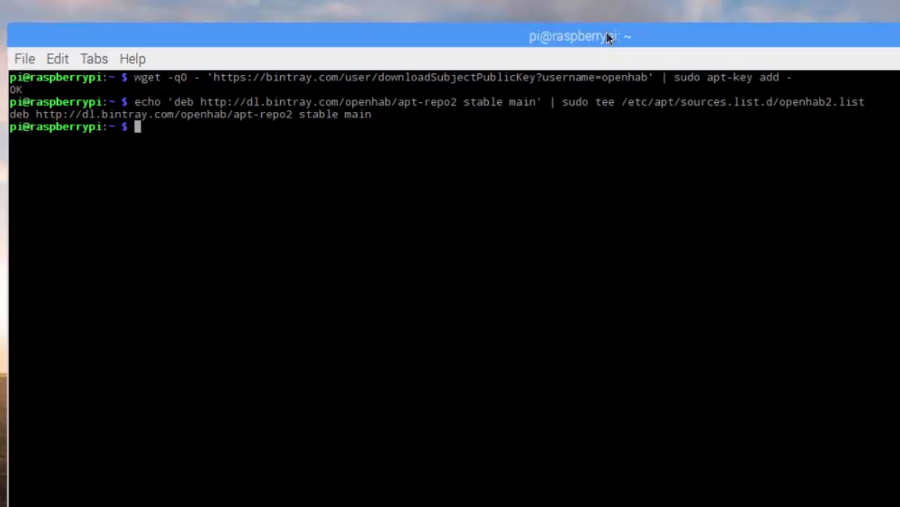
mouse_move(609, 37)
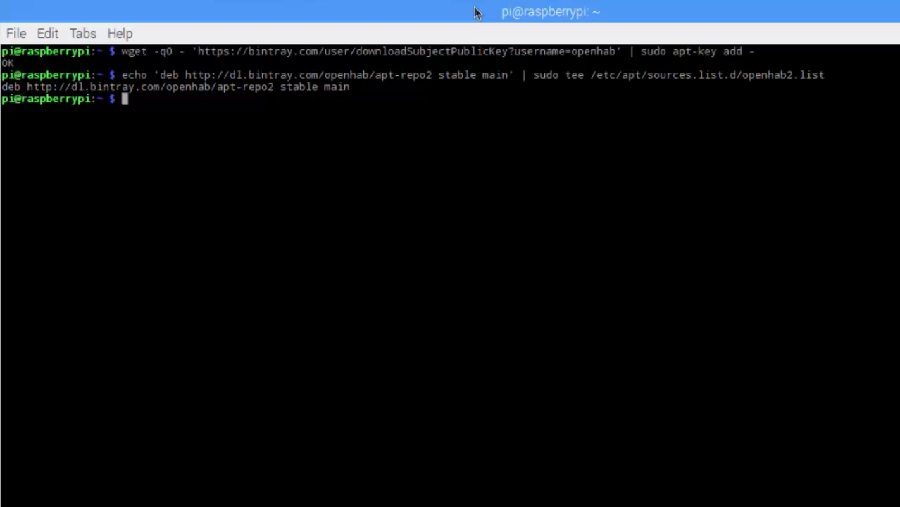
type("sudo apt-get update")
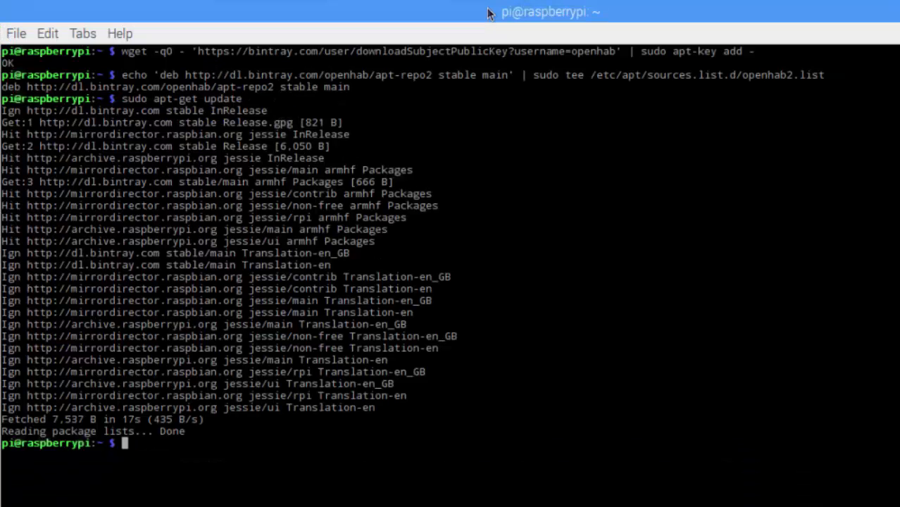
Run sudo apt-get install openhab2, then type sudo apt-get install openhab2-addons.
type("sudo apt-get install openhab2")
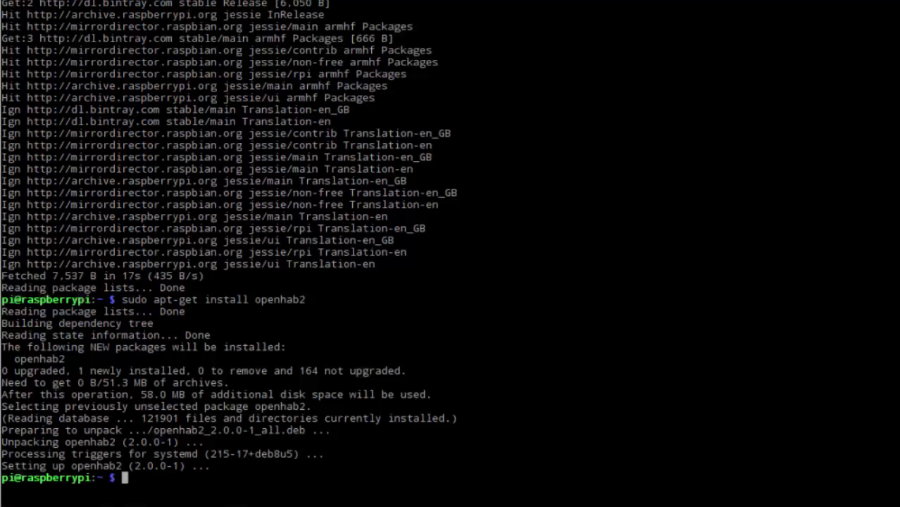
type("sudo apt-get install openhab2-addons")
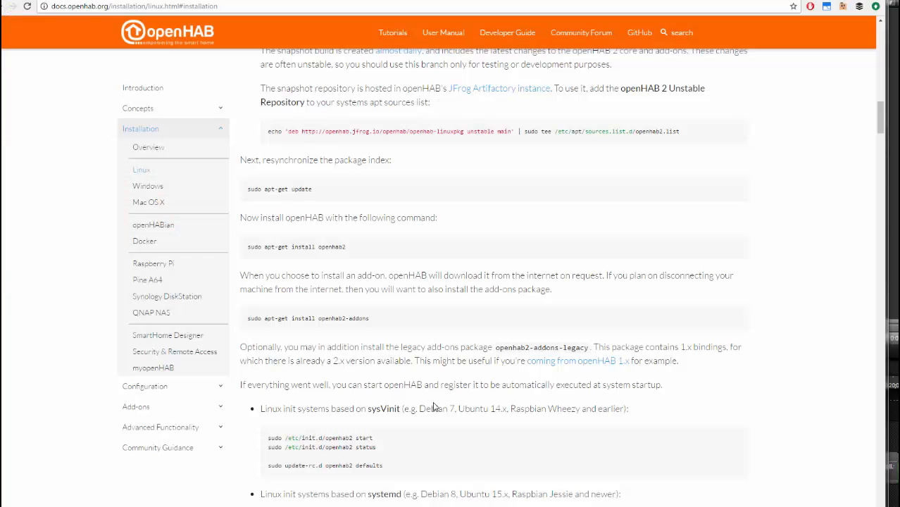
mouse_move(444, 384)
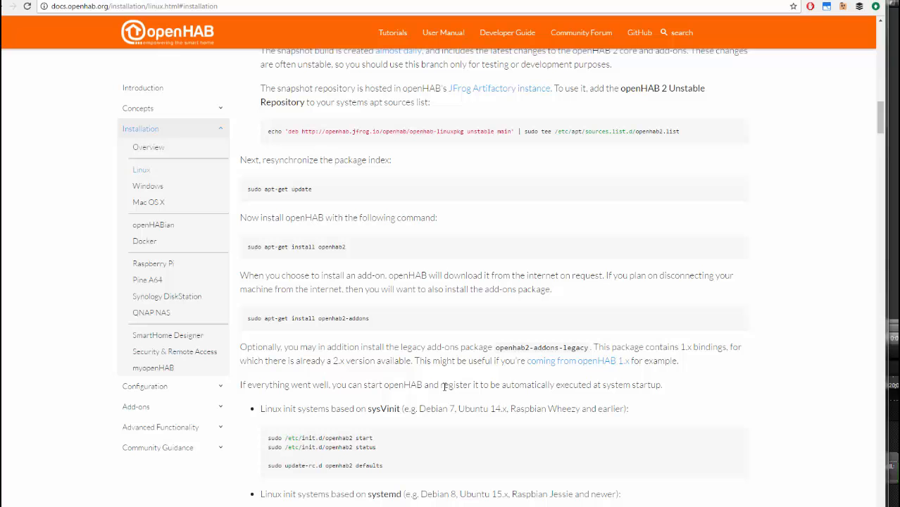
Scroll the Linux guide down to the systemctl start and enable commands.
scroll("down", 3)
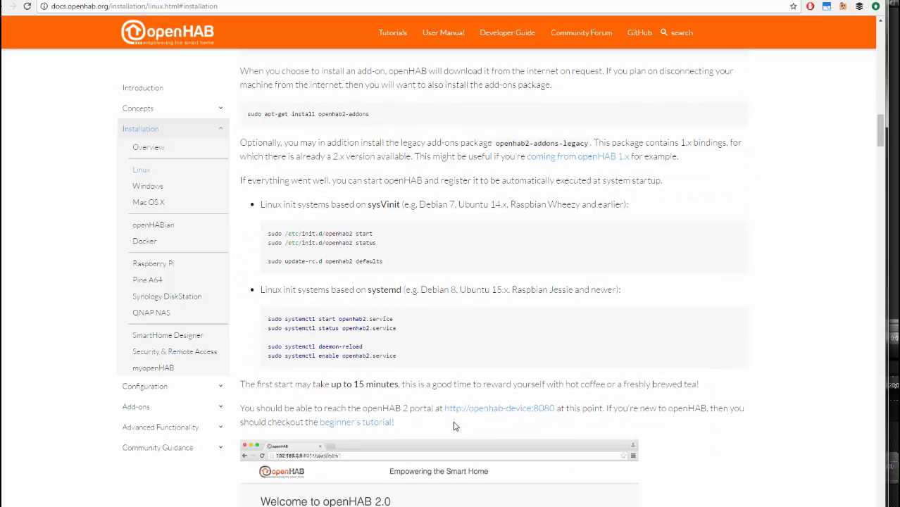
scroll("down", 3)
type("sudo systemctl start openhab2.service")
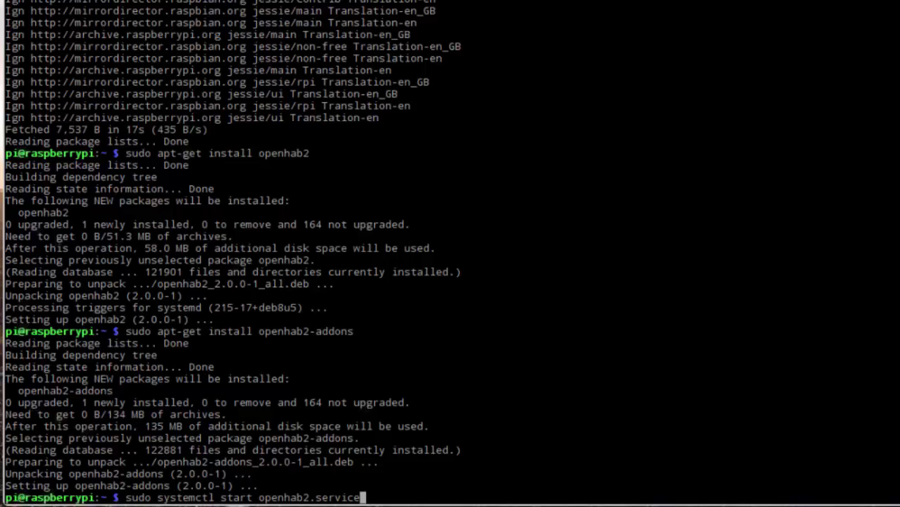
Start openhab2.service, check its status, reload systemd, and enable the service at boot.
key("Return")
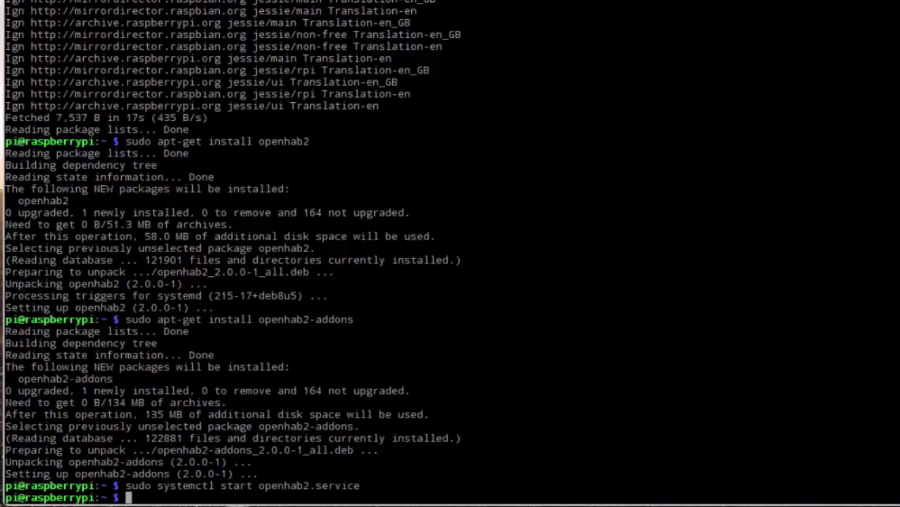
type("sudo systemctl status openhab2.service")
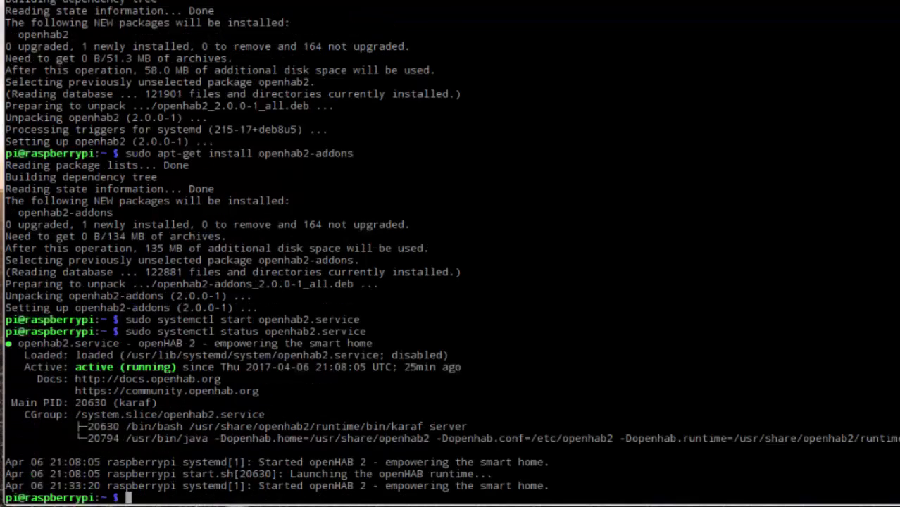
mouse_move(130, 390)
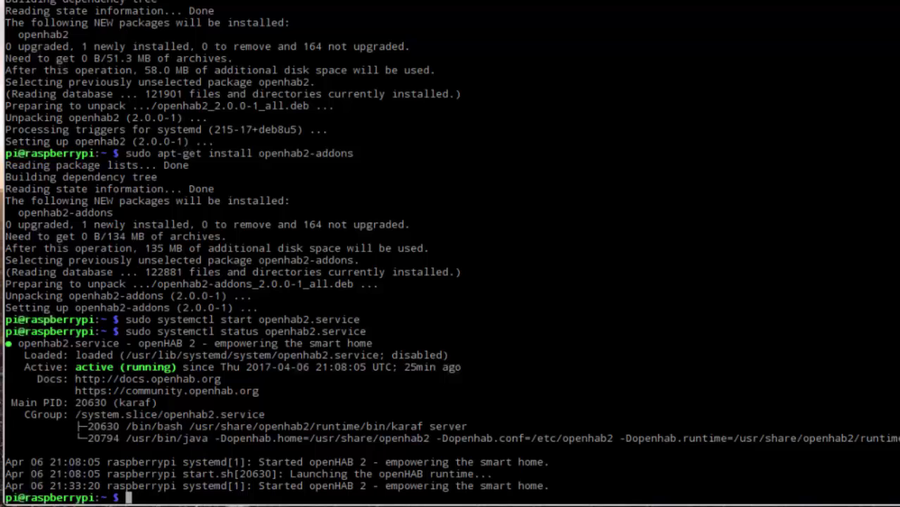
type("sudo systemctl daemon-reload")
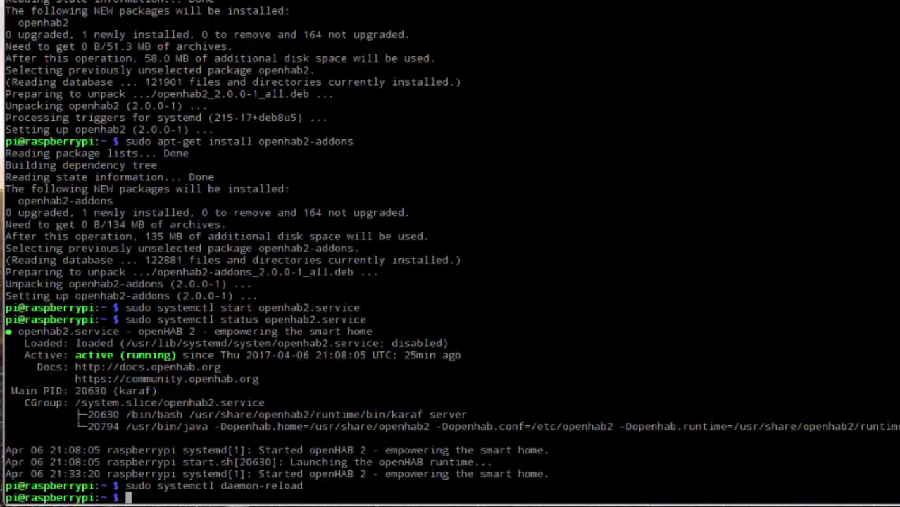
type("sudo systemctl enable openhab2.service")
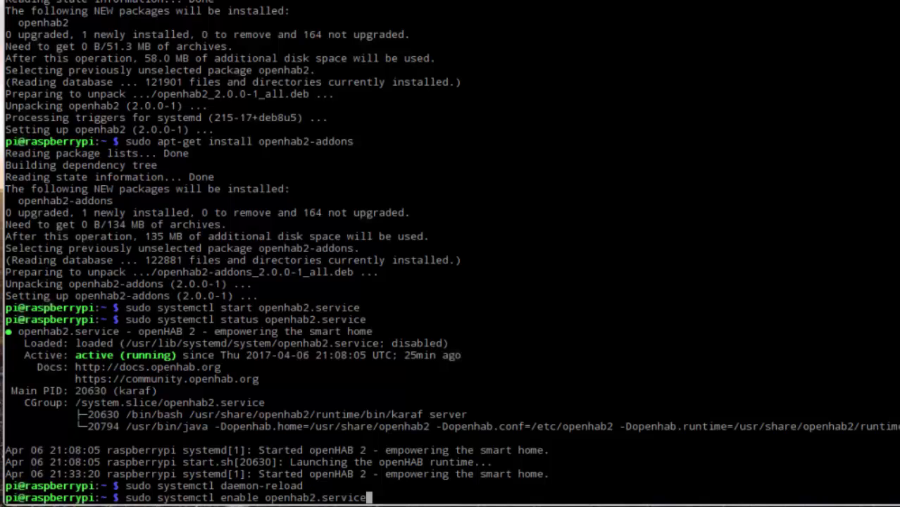
key("Return")
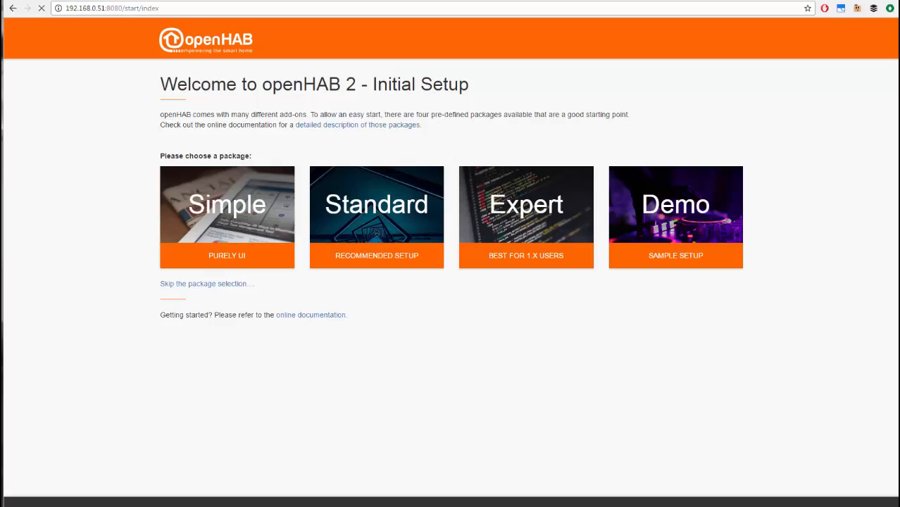
mouse_move(203, 304)
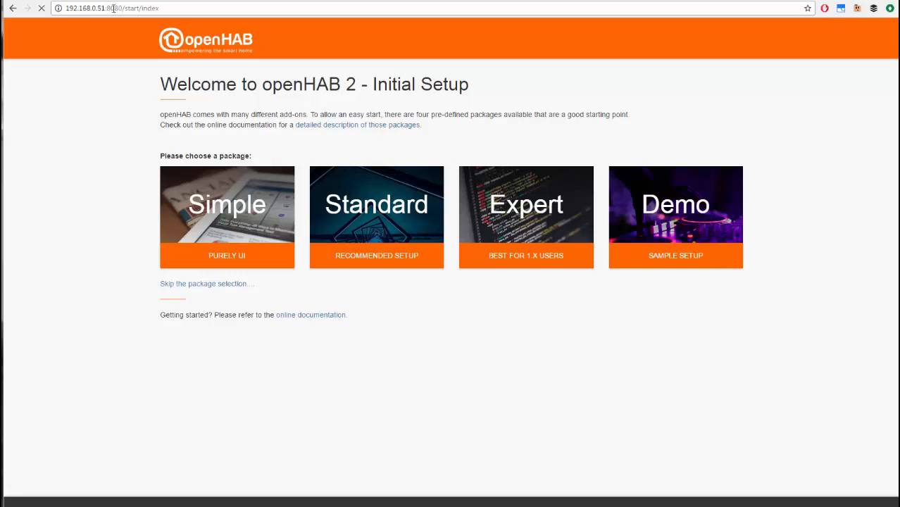
mouse_move(63, 223)
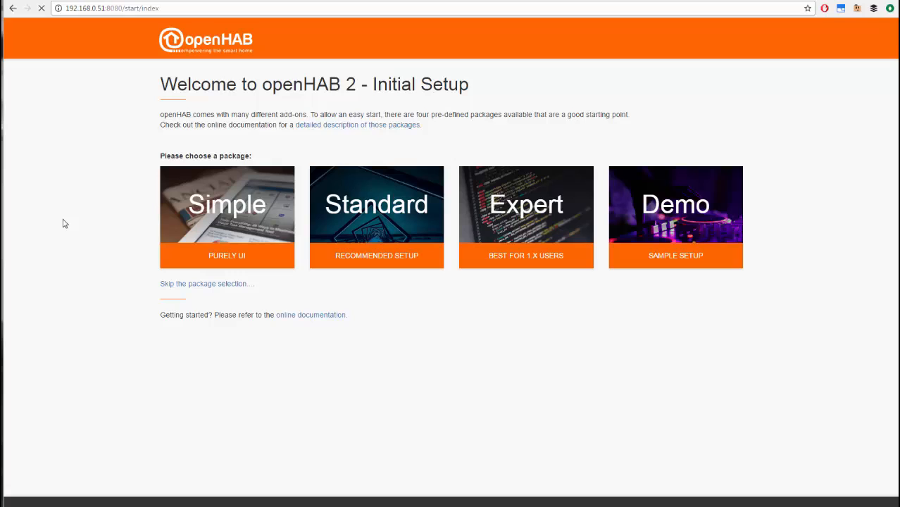
mouse_move(71, 303)
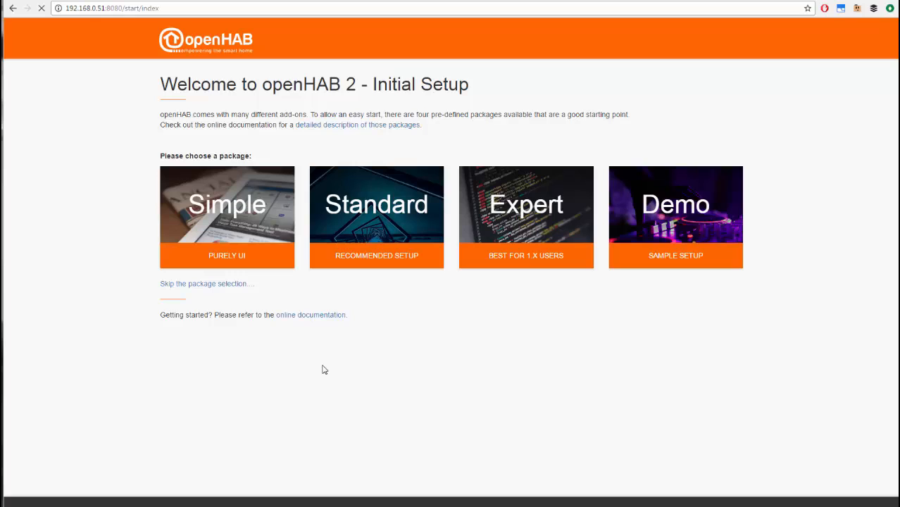
mouse_move(641, 311)
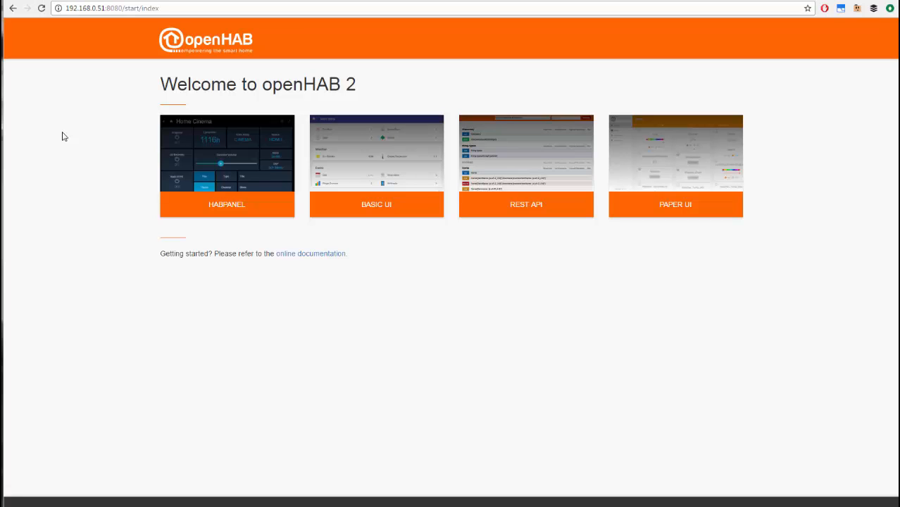
mouse_move(165, 233)
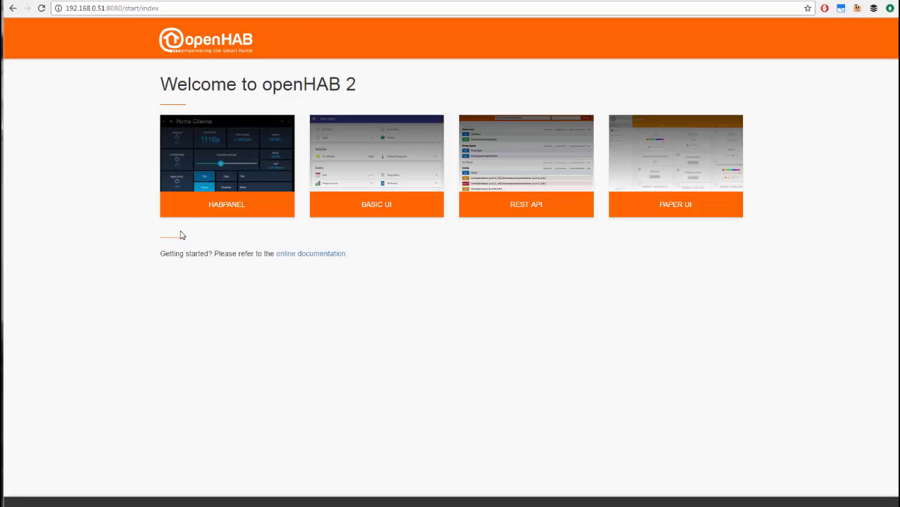
mouse_move(435, 249)
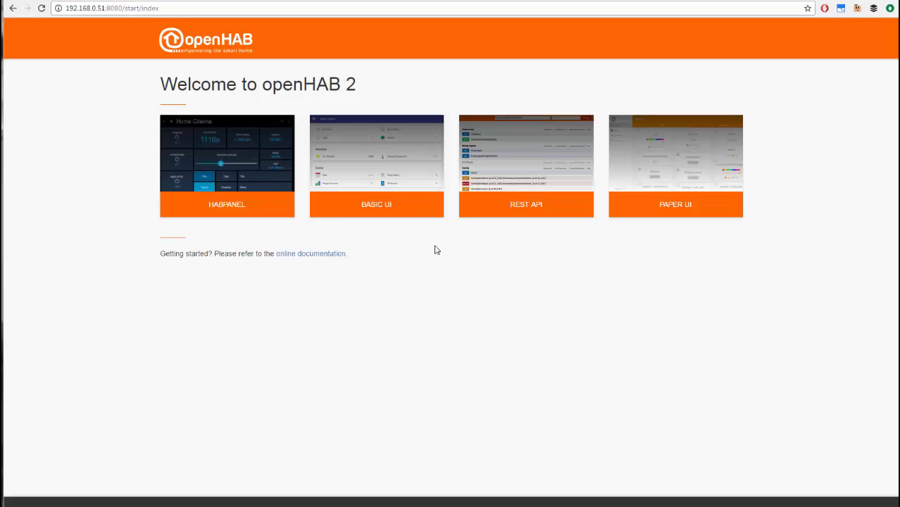
mouse_move(526, 214)
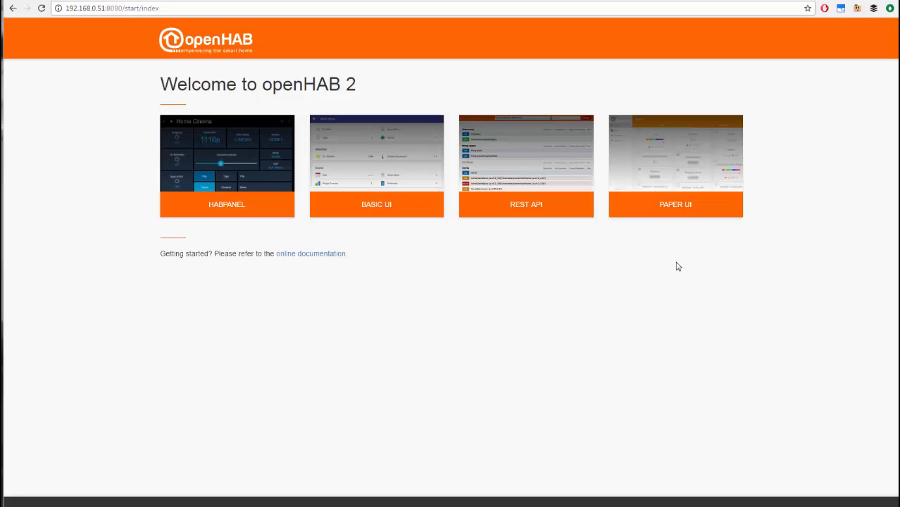
Open HABPanel from the Welcome to openHAB 2 page.
left_click(226, 205)
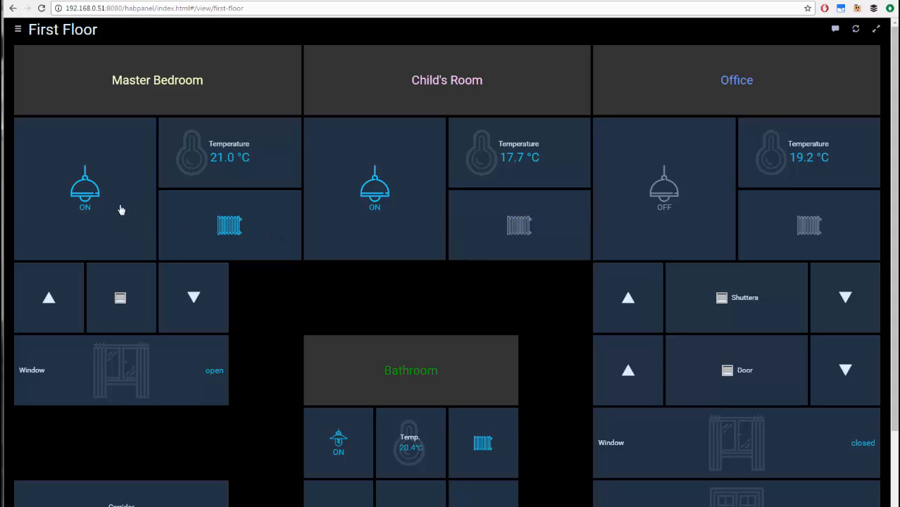
Toggle the Master Bedroom lamp tile from ON to OFF.
left_click(84, 191)
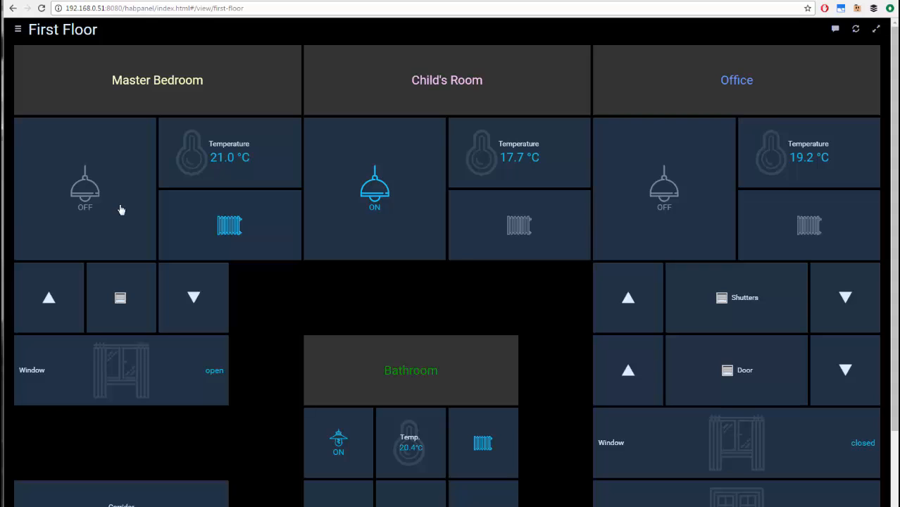
mouse_move(249, 222)
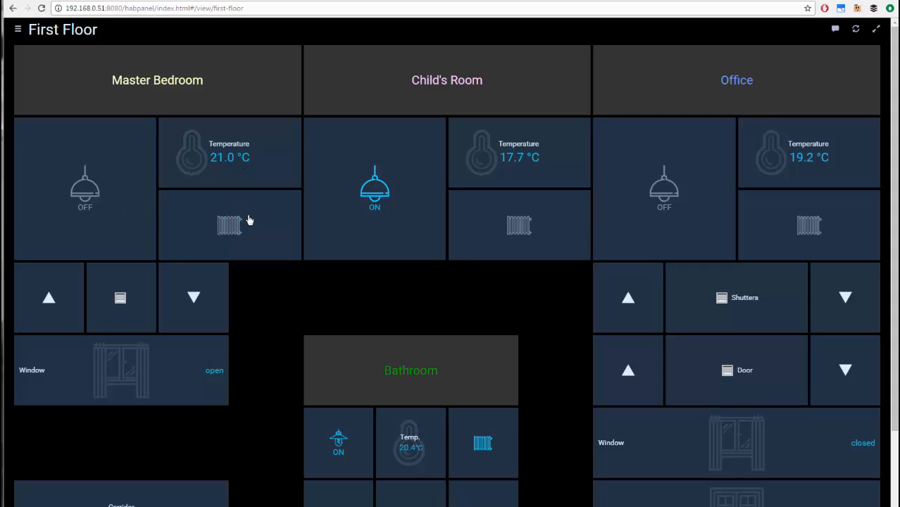